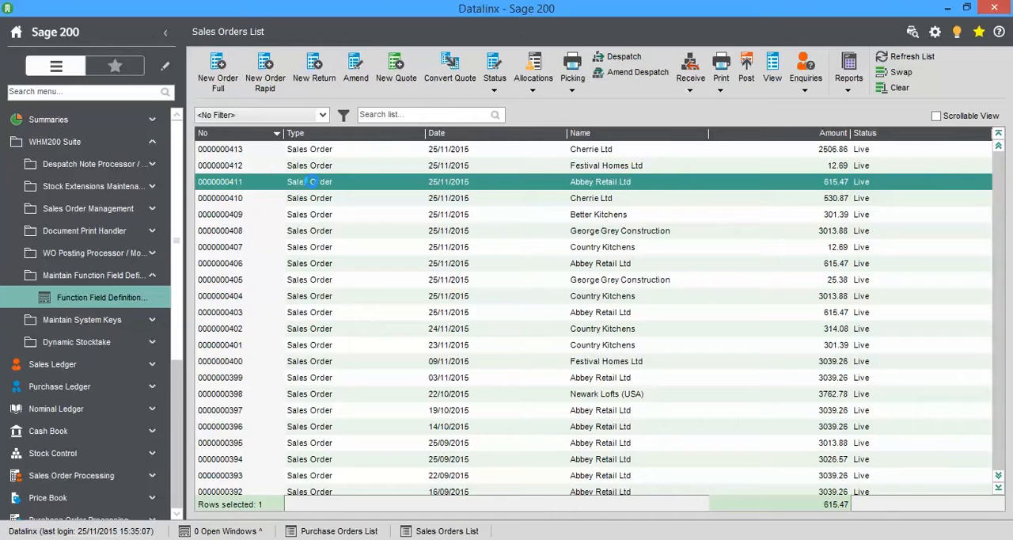
{"action": "left_click", "coordinate": [355, 67]}
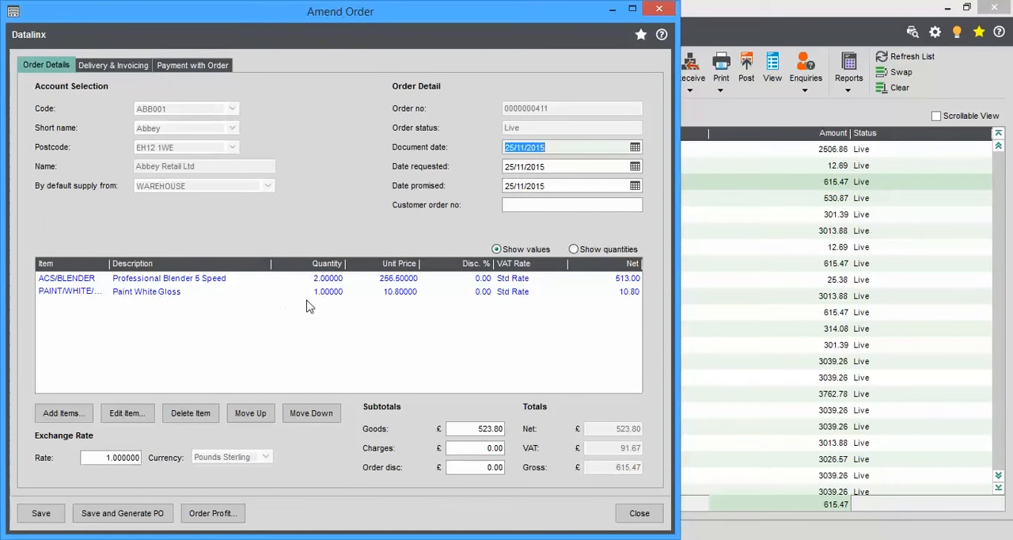
{"action": "left_click", "coordinate": [639, 513]}
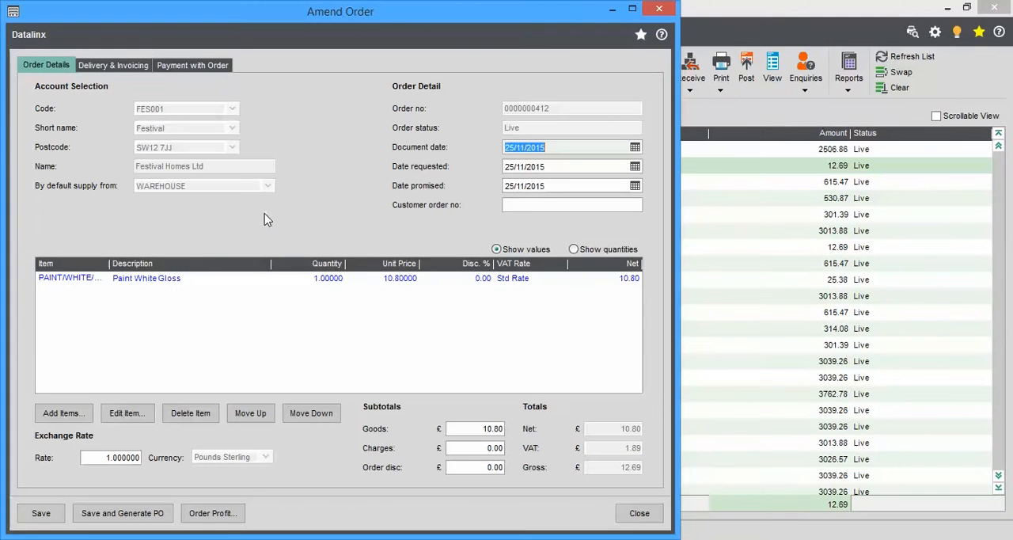
{"action": "mouse_move", "coordinate": [315, 287]}
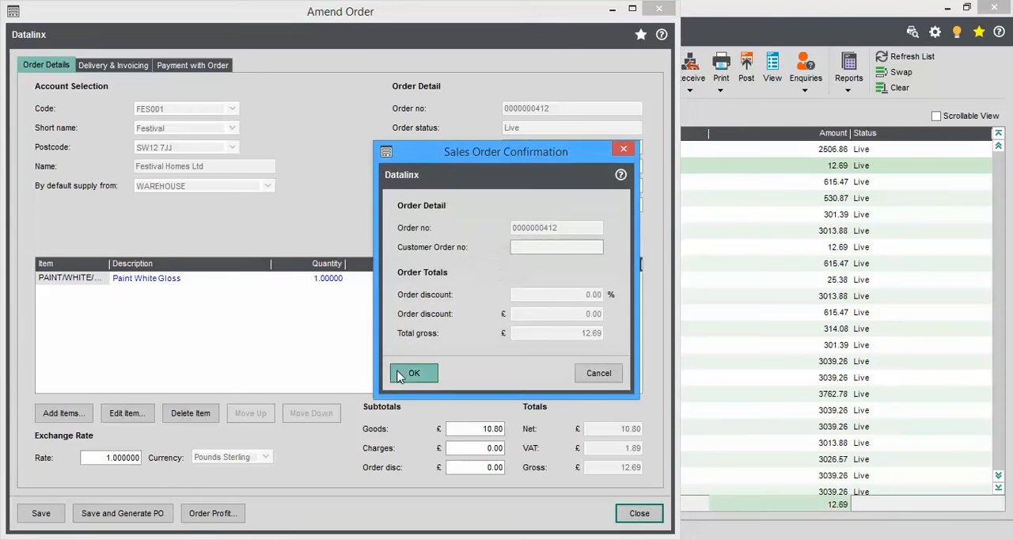
{"action": "left_click", "coordinate": [413, 373]}
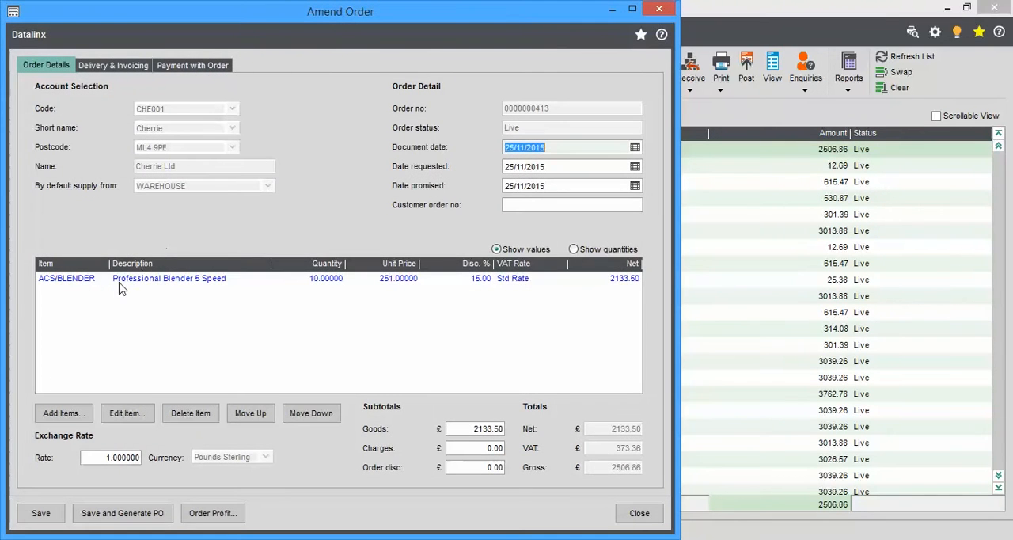
{"action": "mouse_move", "coordinate": [609, 510]}
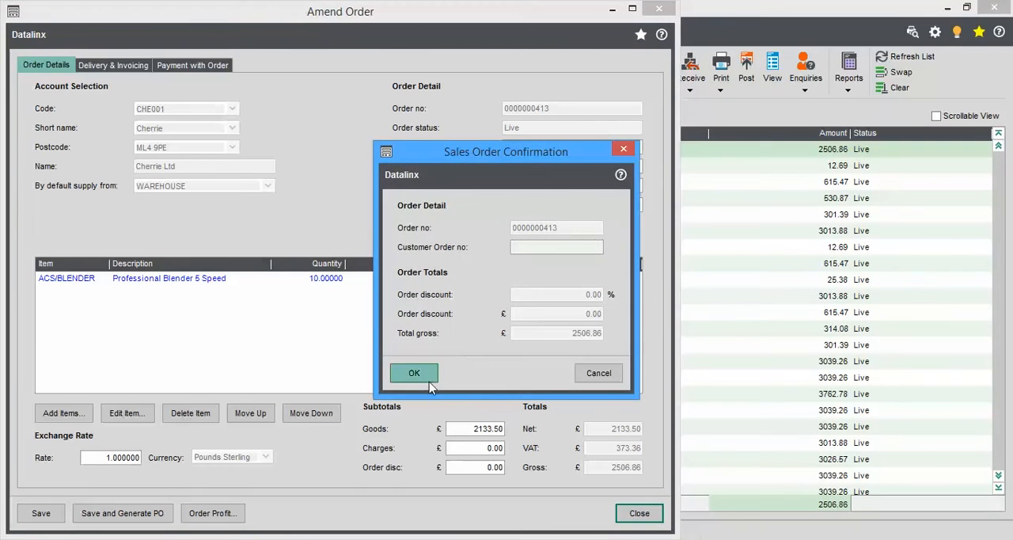
{"action": "left_click", "coordinate": [413, 372]}
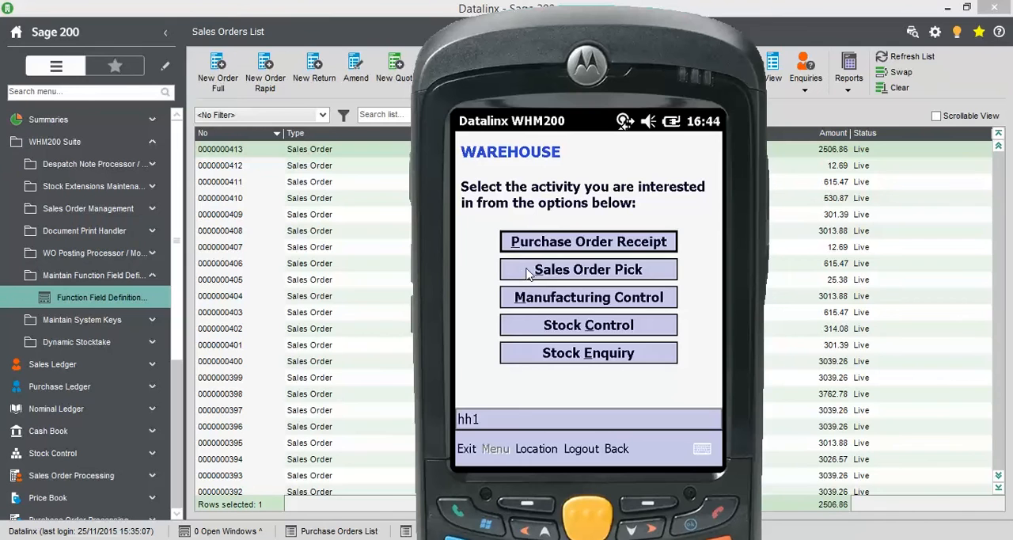
On the handheld, go through Sales Order Pick and SO Wave Picking to Select ToteBins
{"action": "left_click", "coordinate": [587, 269]}
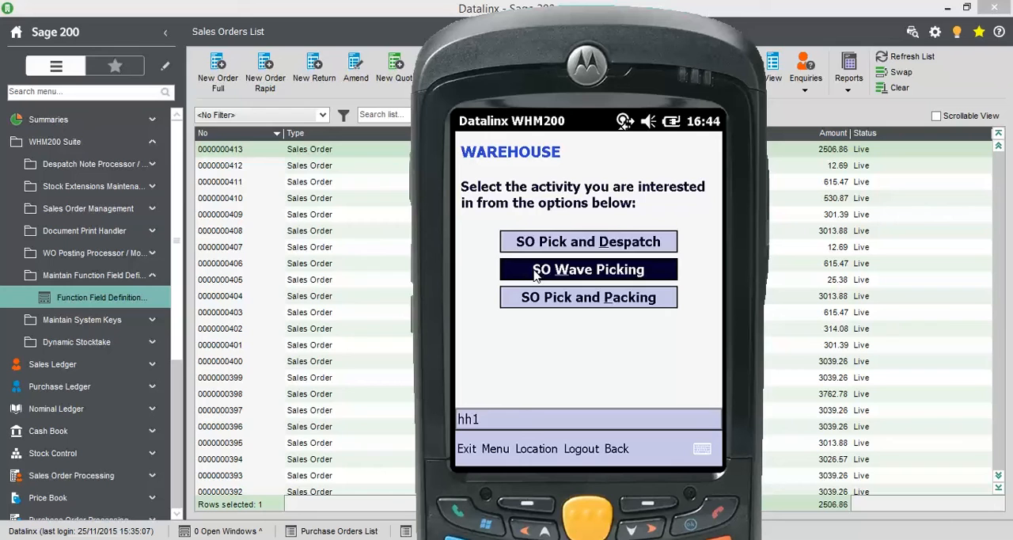
{"action": "left_click", "coordinate": [588, 269]}
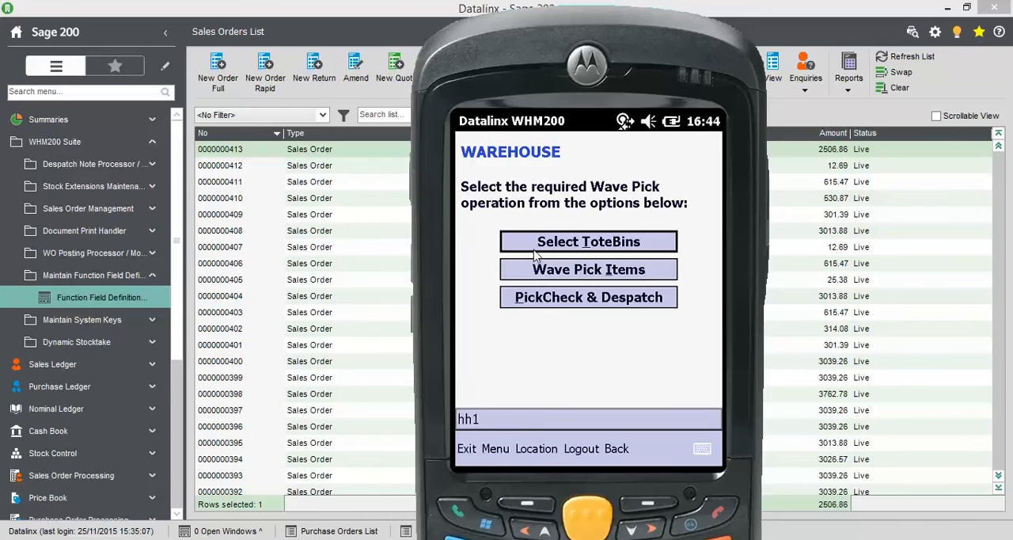
{"action": "mouse_move", "coordinate": [554, 243]}
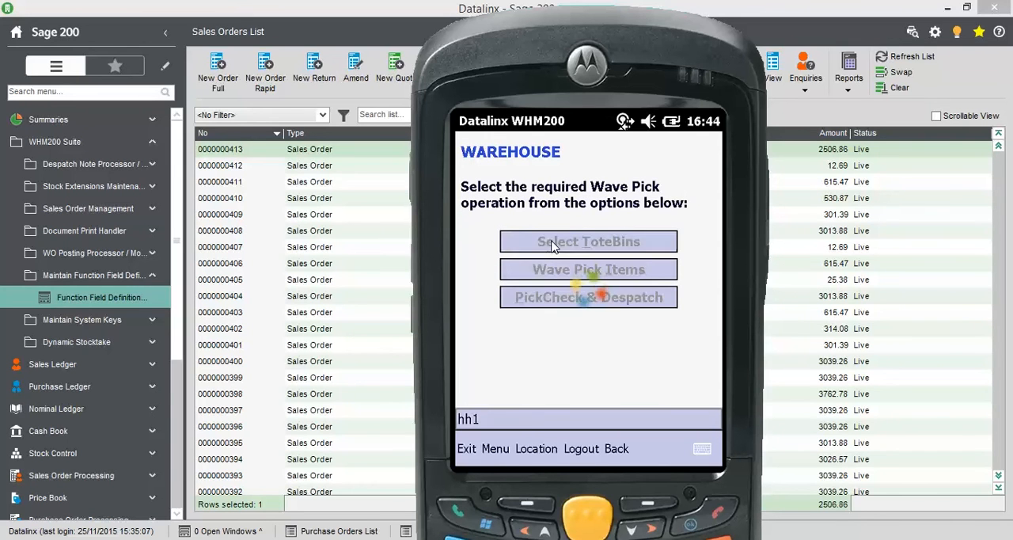
{"action": "left_click", "coordinate": [587, 242]}
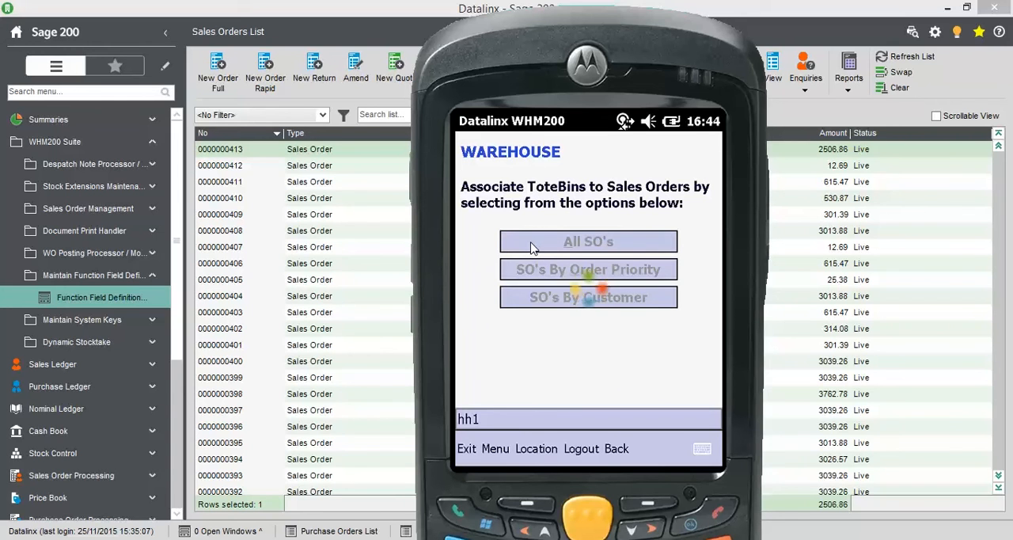
Under All SO's, scan tote bins 131 and 132 against the orders, then return to Wave Picking
{"action": "left_click", "coordinate": [588, 241]}
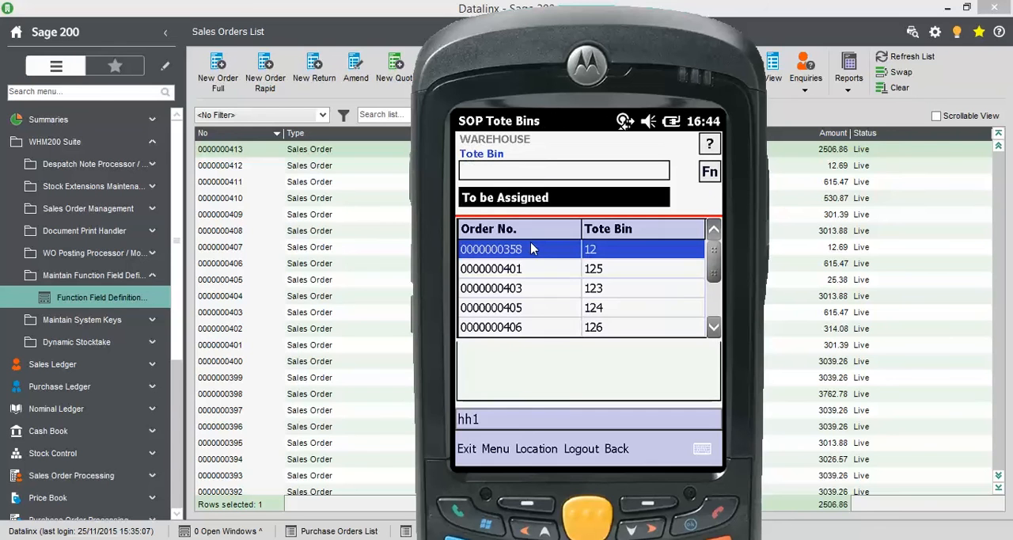
{"action": "type", "text": "131"}
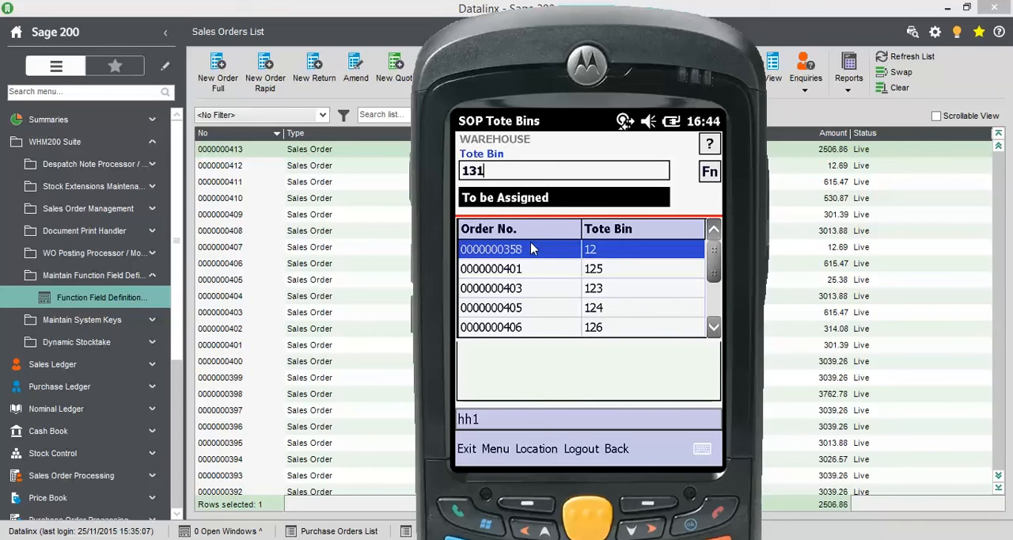
{"action": "type", "text": "132"}
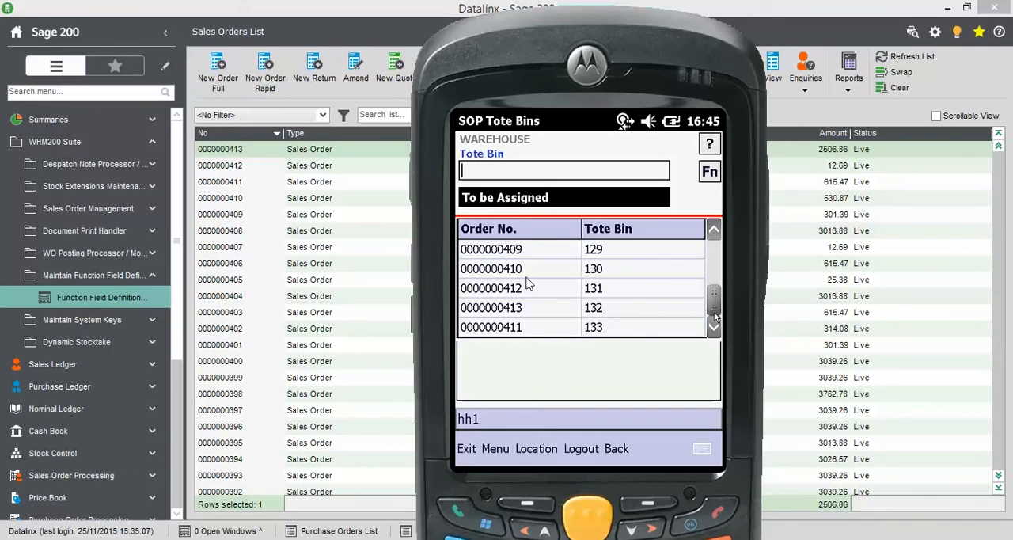
{"action": "left_click", "coordinate": [616, 448]}
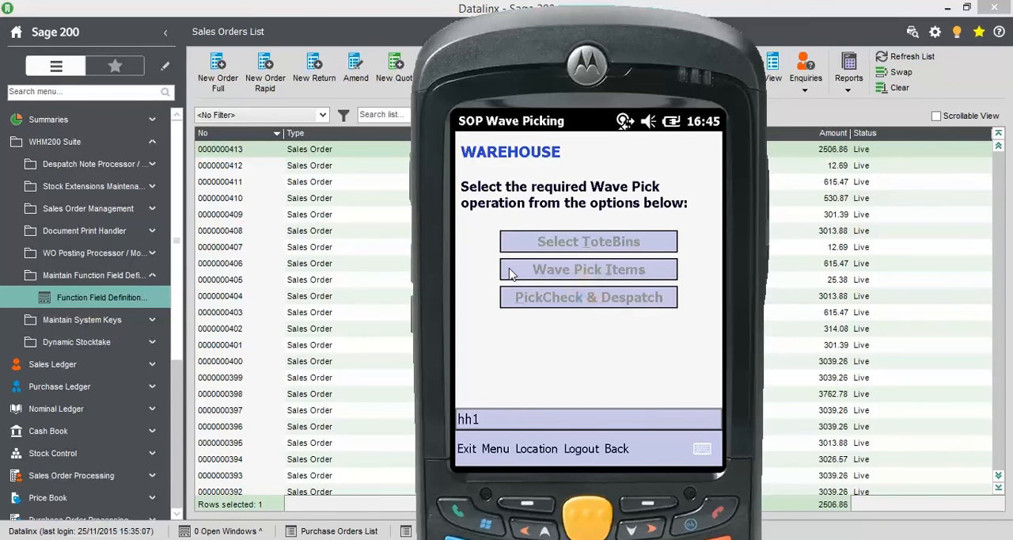
Wave-pick white gloss paint from PickBin 101, entering part/batch 12- and quantity 49
{"action": "left_click", "coordinate": [588, 269]}
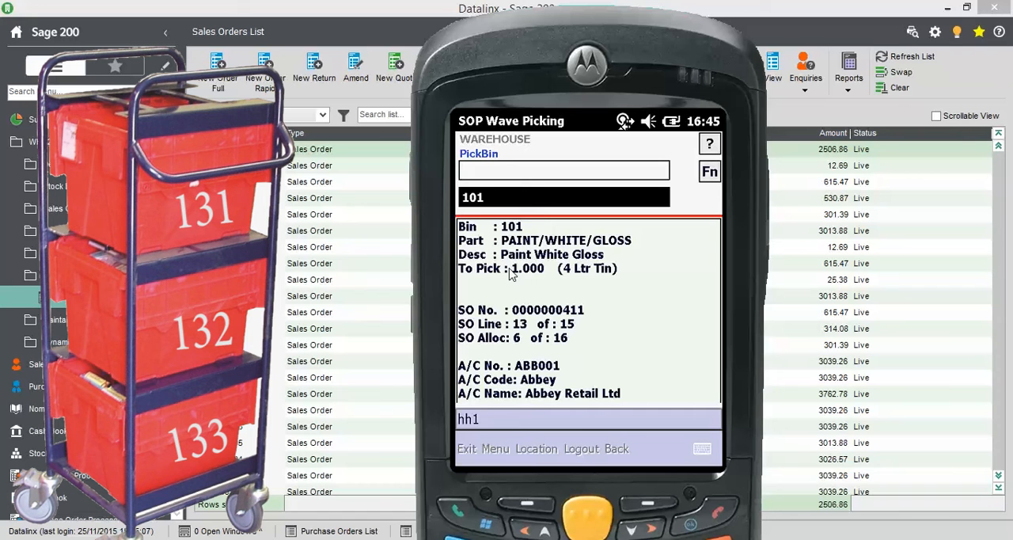
{"action": "type", "text": "101"}
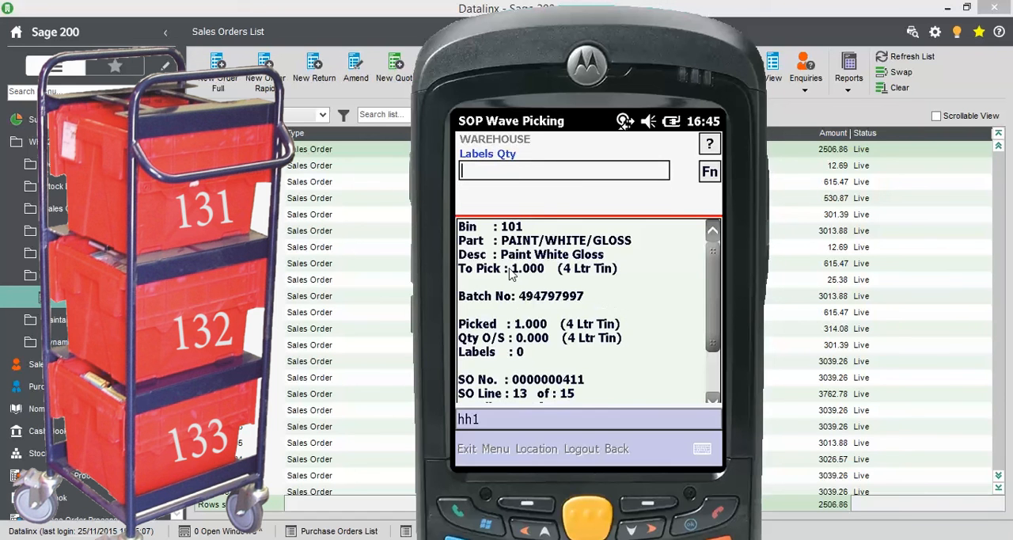
{"action": "type", "text": "12-"}
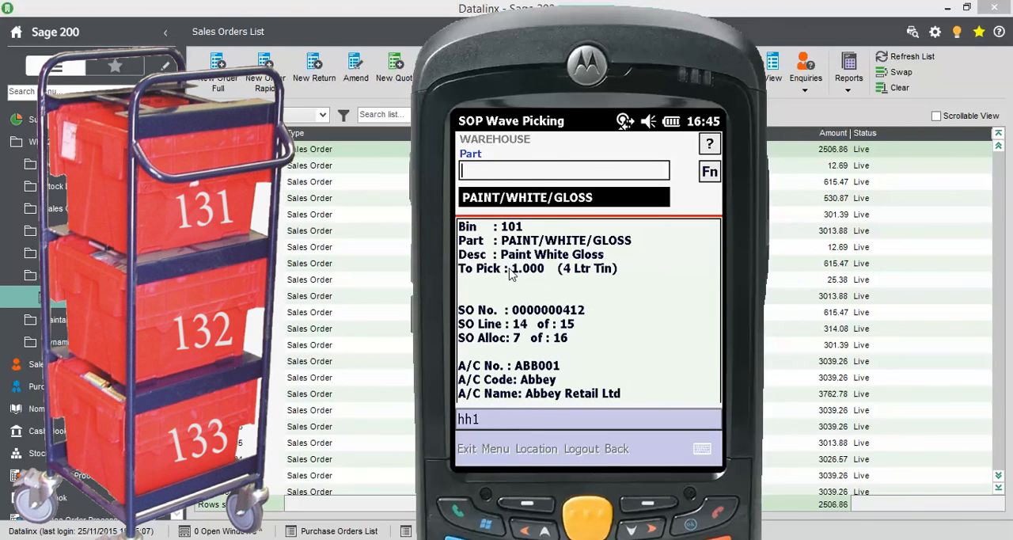
{"action": "type", "text": "49"}
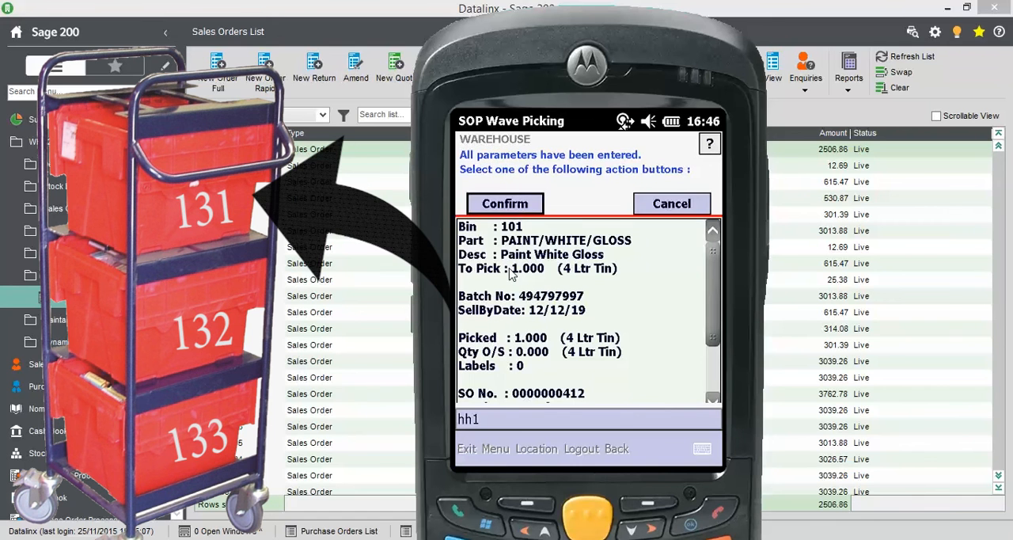
Confirm paint for order 412, scan tote 133, and confirm 2 and 10 blenders for 411 and 413
{"action": "left_click", "coordinate": [504, 203]}
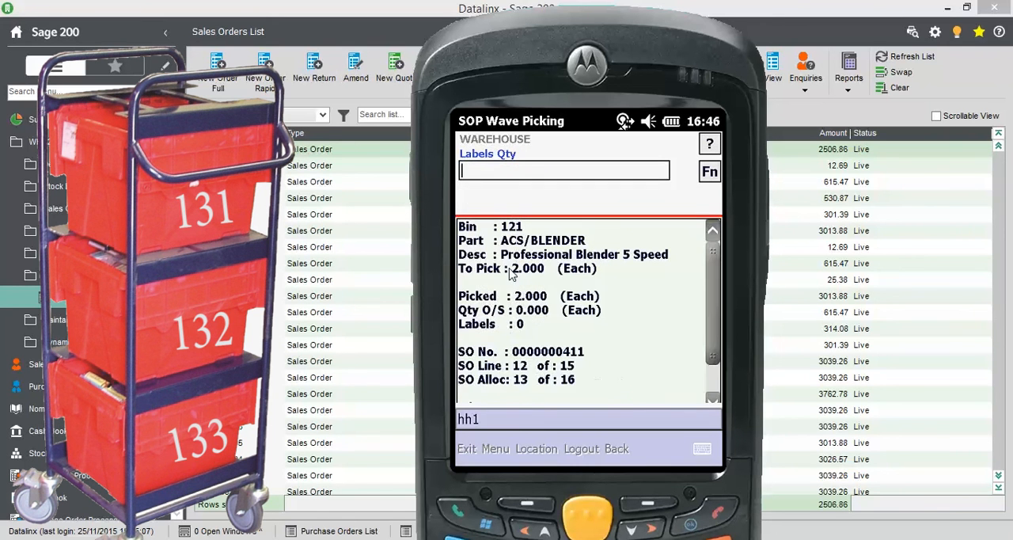
{"action": "type", "text": "133"}
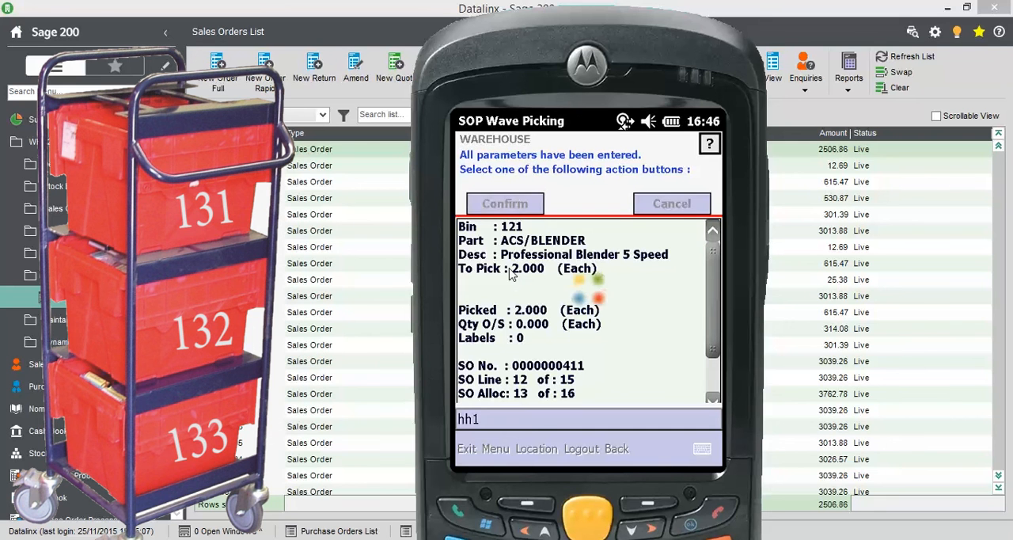
{"action": "left_click", "coordinate": [504, 204]}
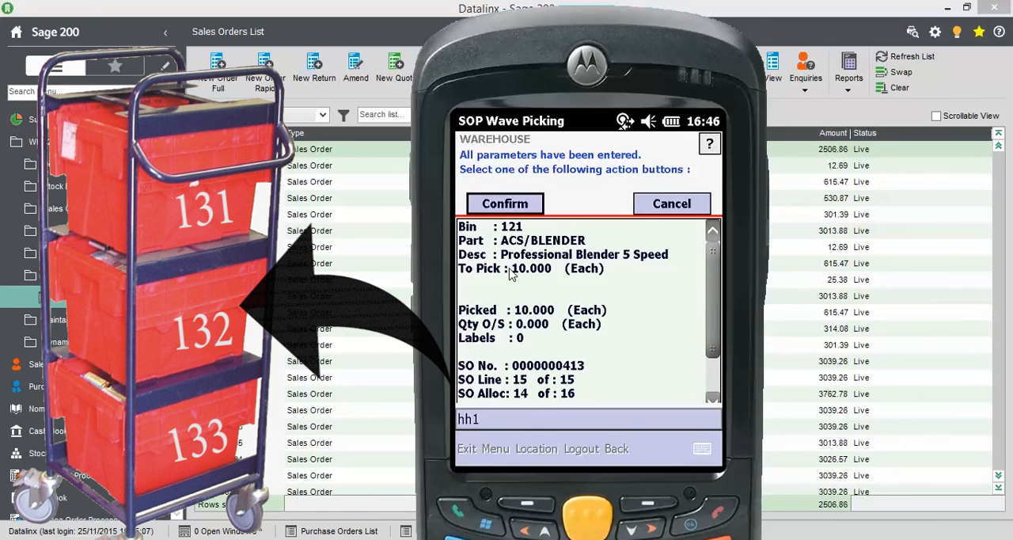
{"action": "left_click", "coordinate": [504, 203]}
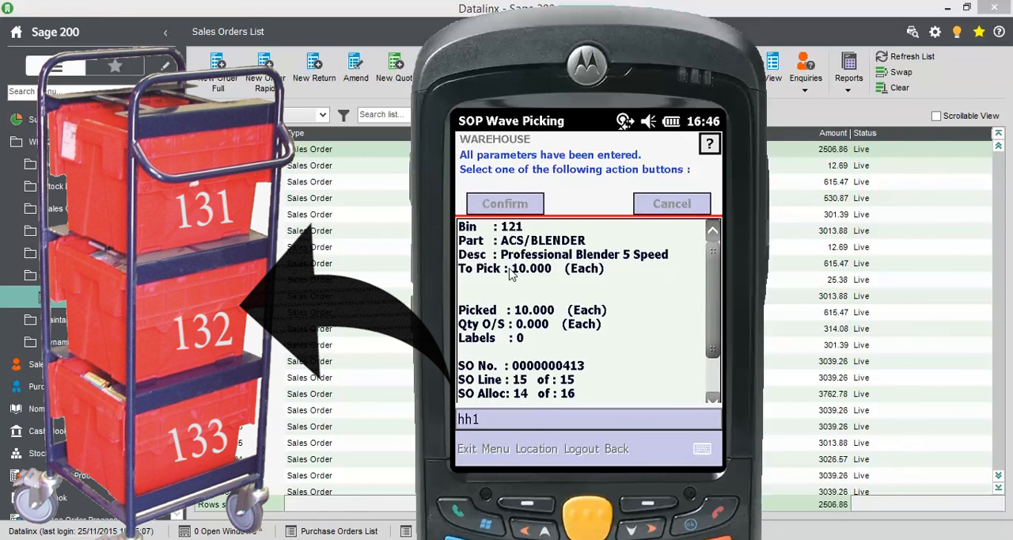